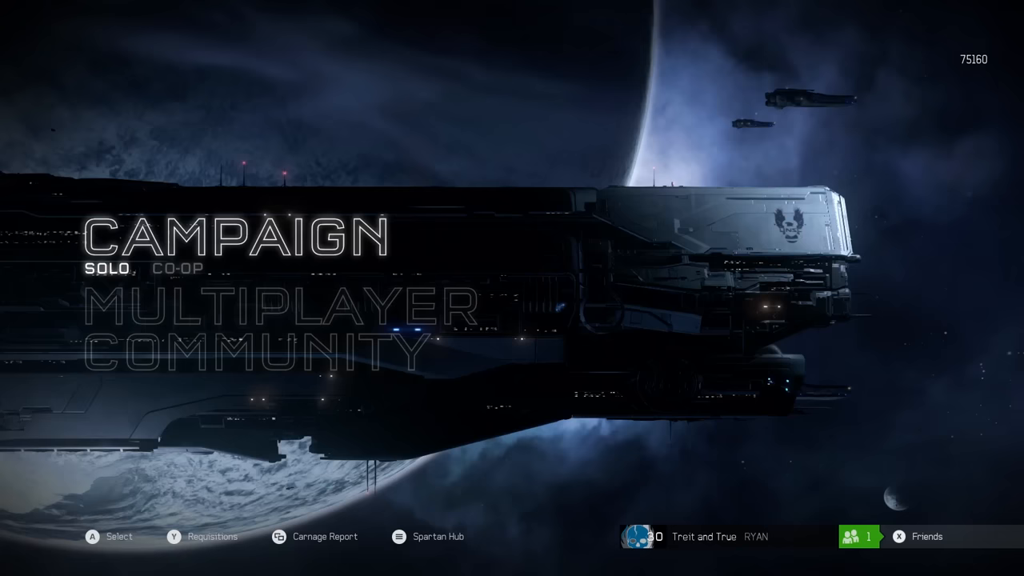
Open the friends list from Halo 5, close it to Home, then visit Community and OneGuide.
key("xbox")
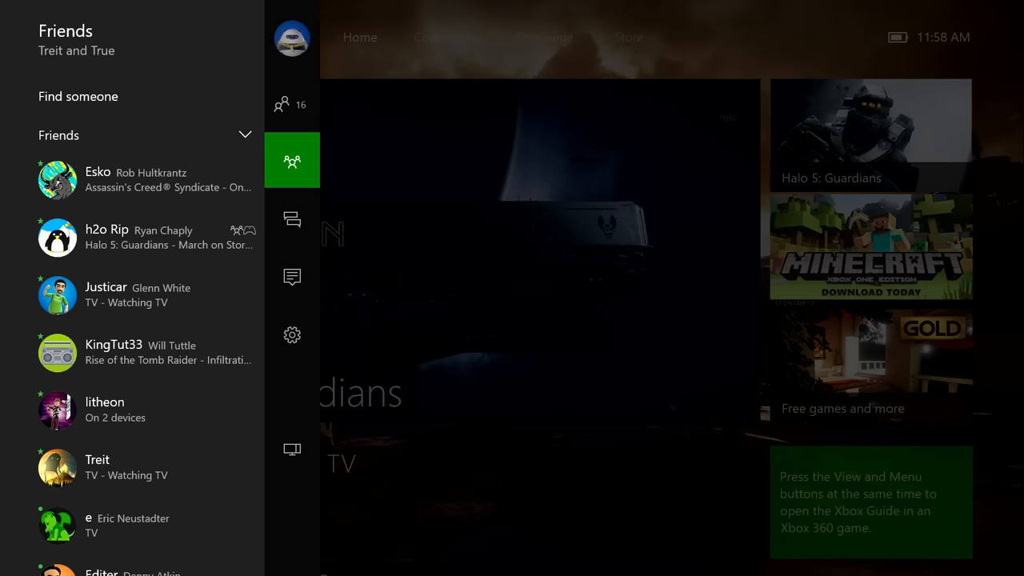
left_click(292, 336)
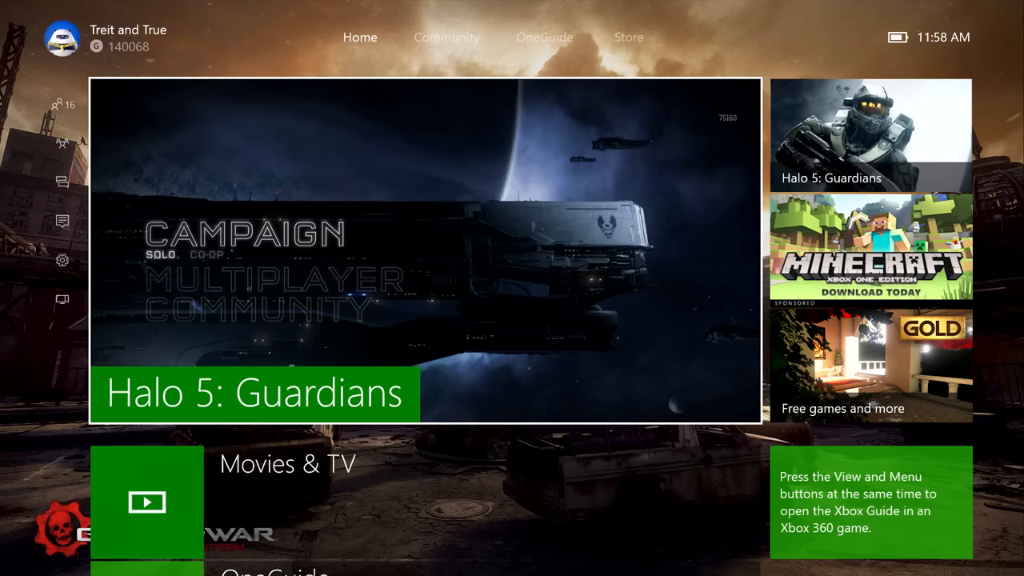
left_click(447, 37)
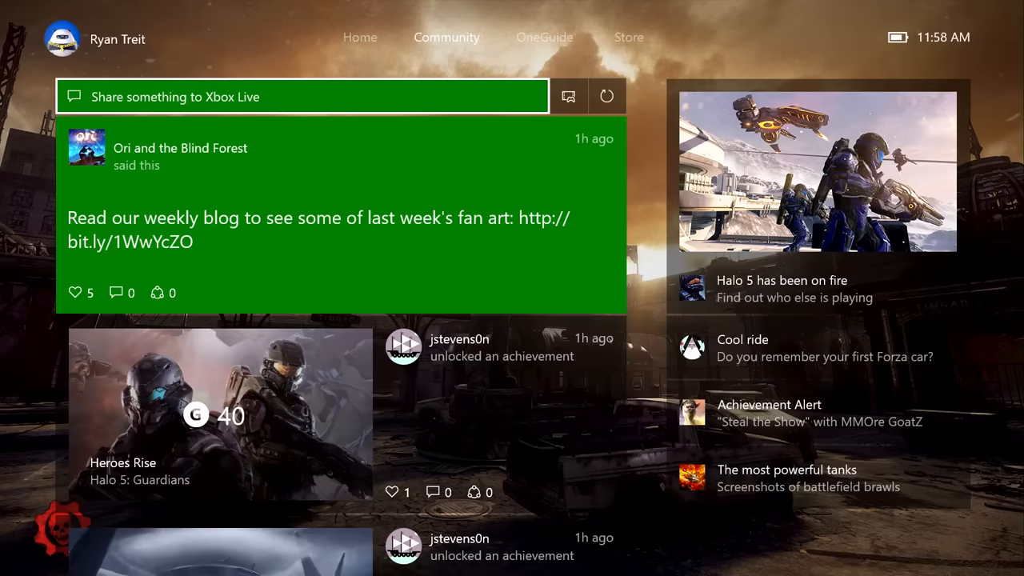
left_click(584, 37)
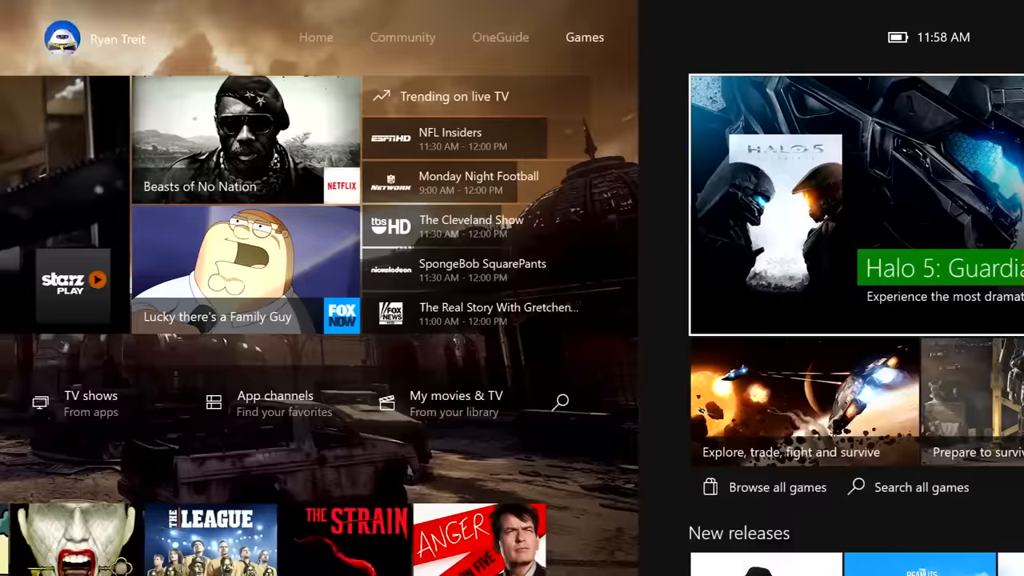